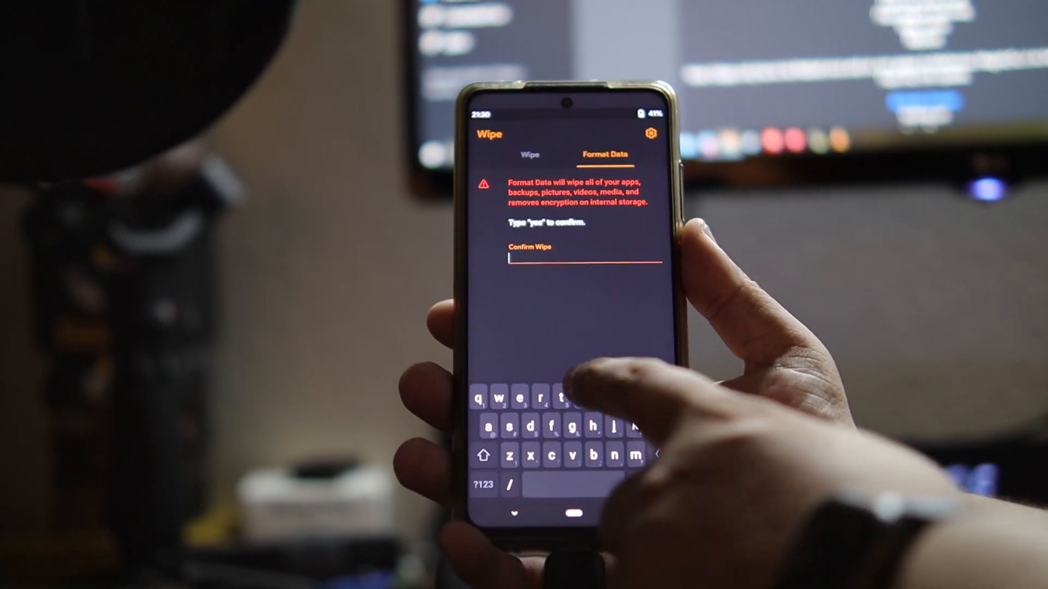
pyautogui.write('yes')
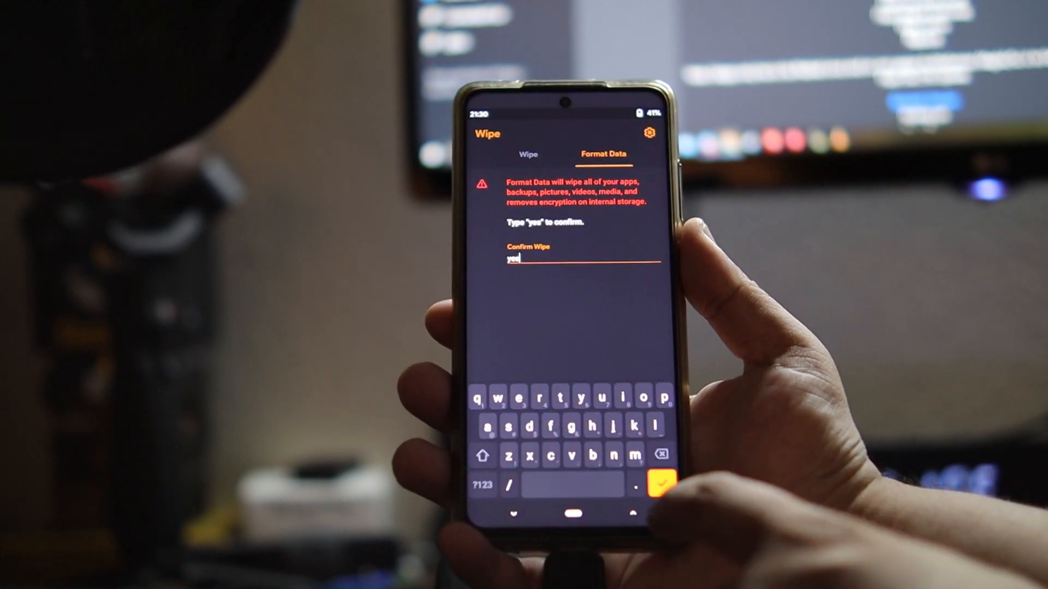